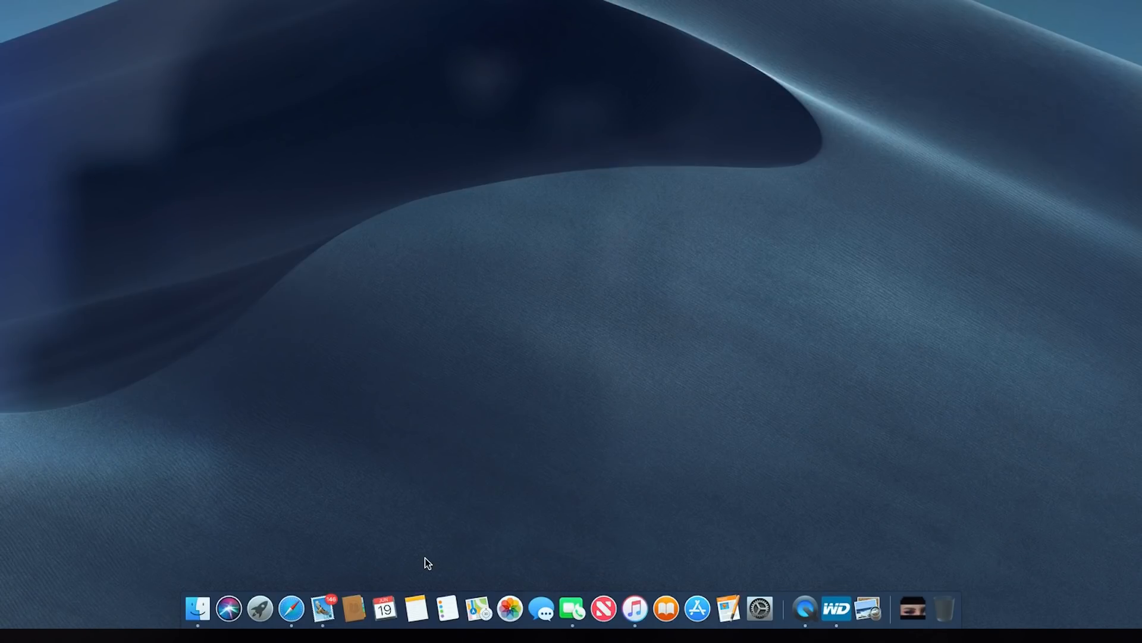
- Show all installed apps in Launchpad and scroll through the grid
click(572, 608)
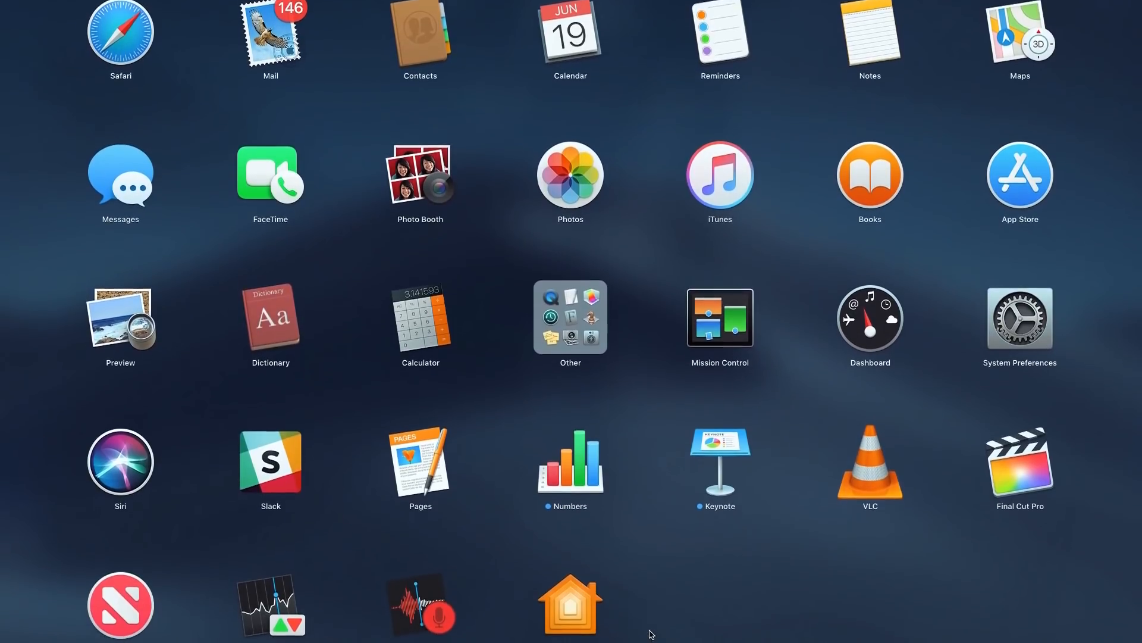
scroll(down, 3)
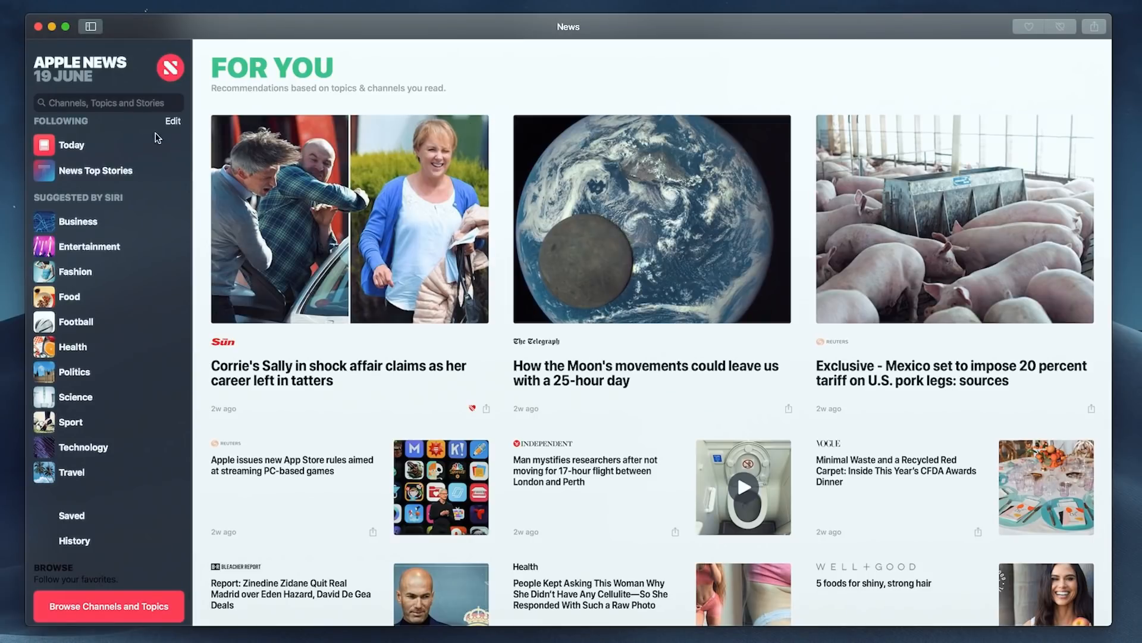
mouse_move(111, 529)
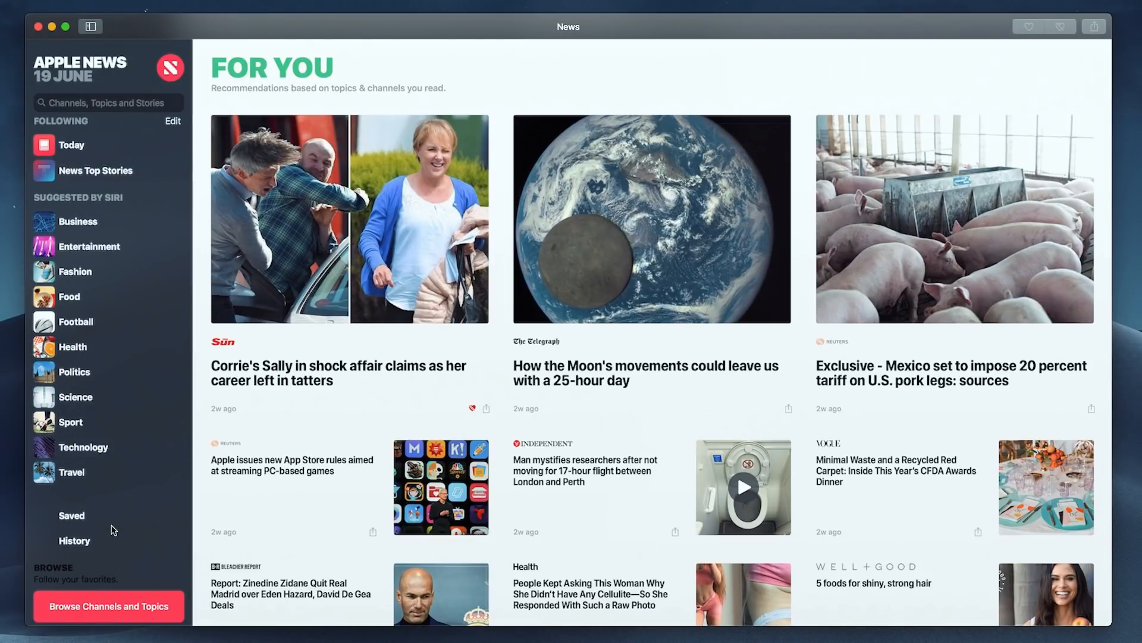
- Scroll the News feed to Trending Stories and search for 'cult of mac'
scroll(down, 3)
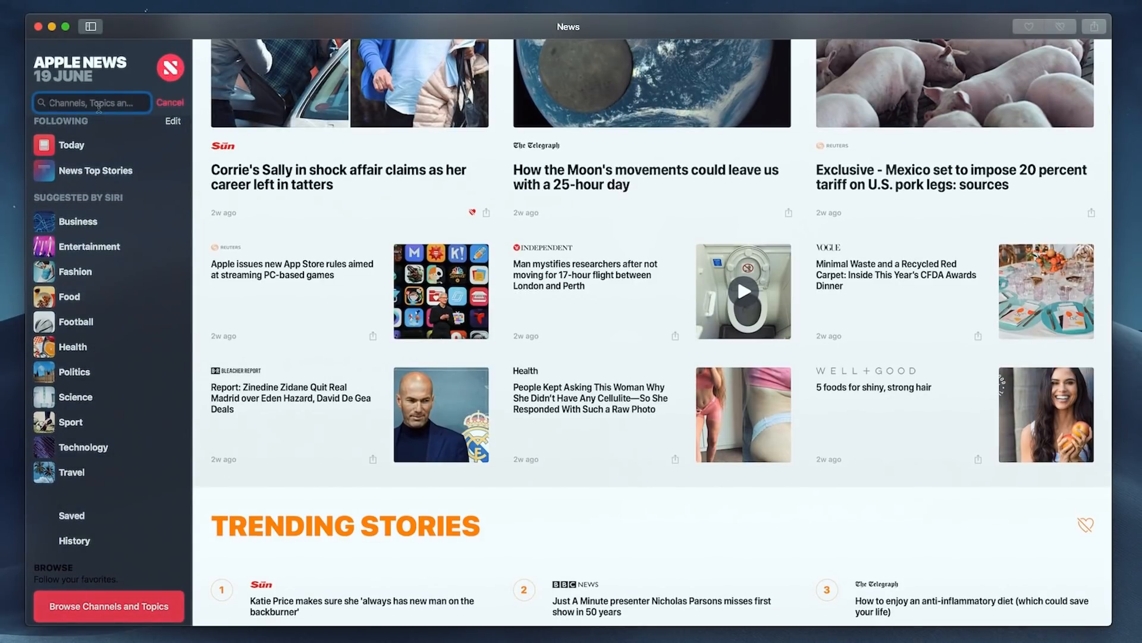
text(cult of mac)
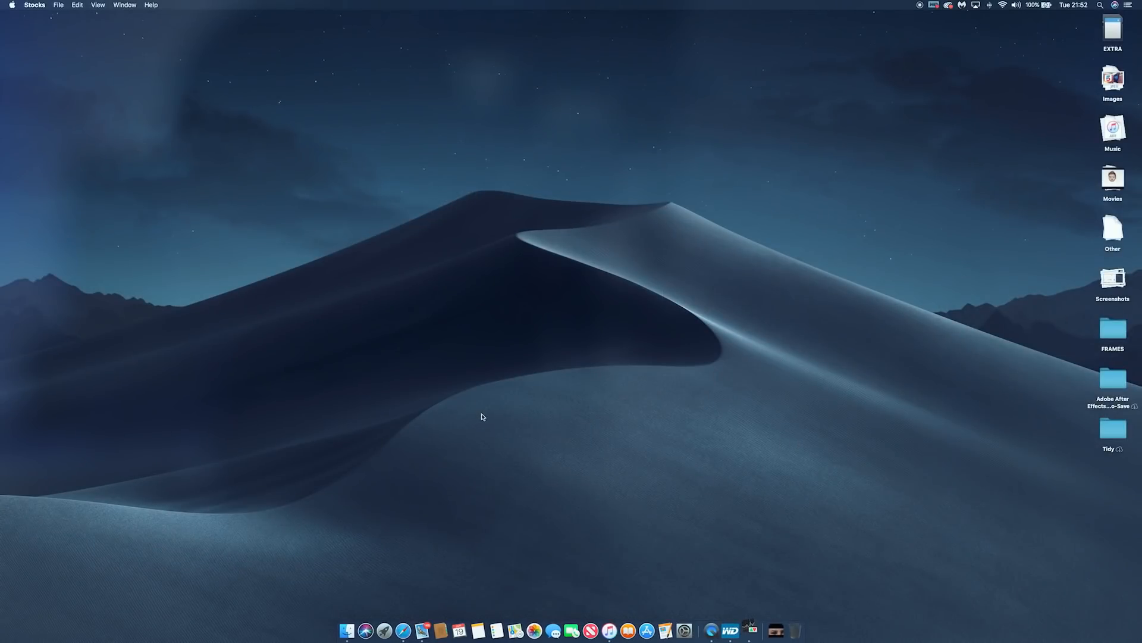
- Bring up Stocks and read the Fast Company Advanced Technology Group article
click(751, 631)
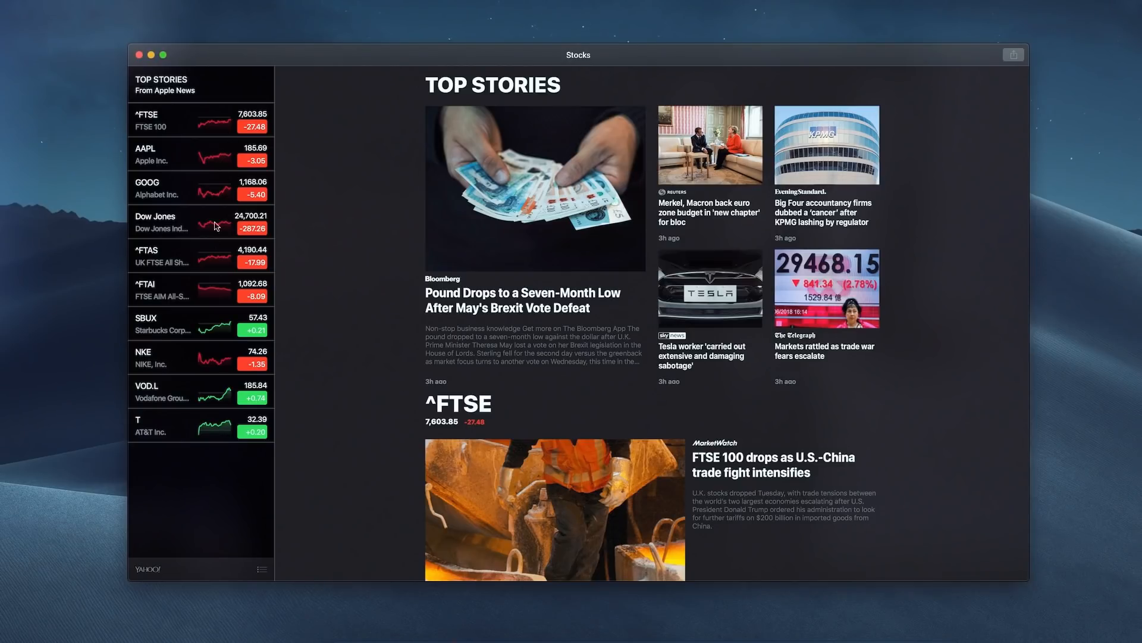
mouse_move(226, 141)
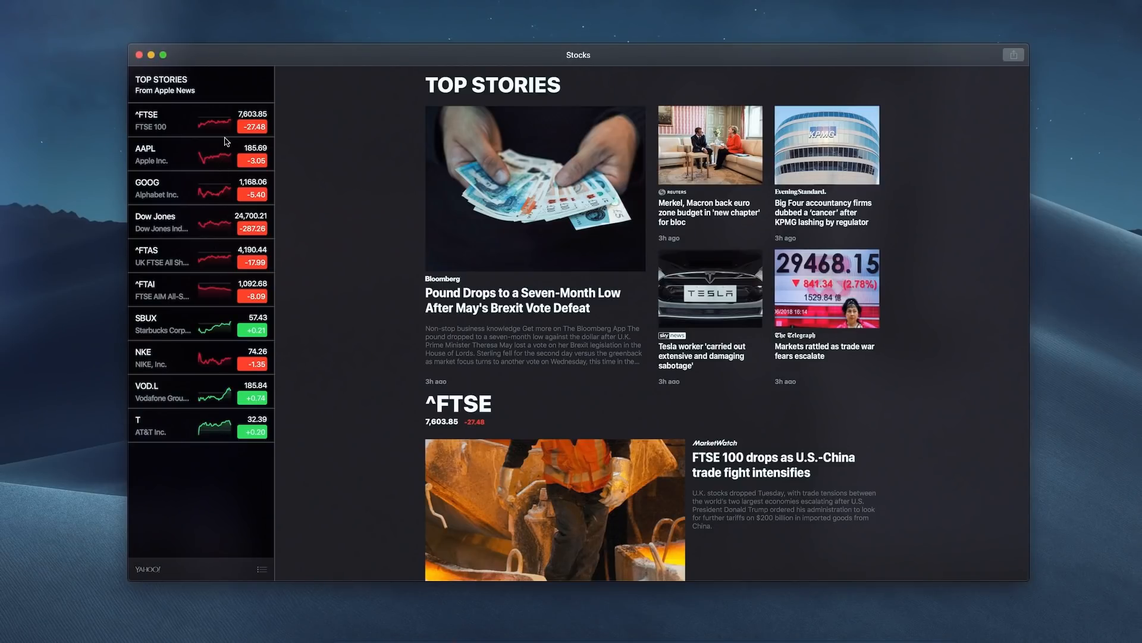
scroll(down, 3)
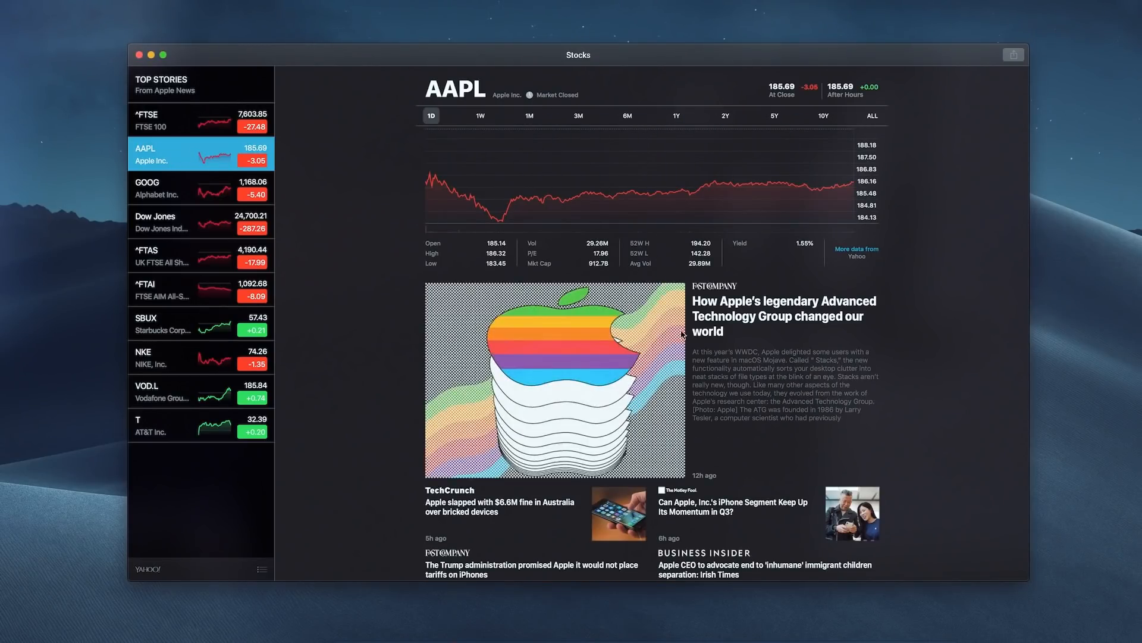
click(784, 316)
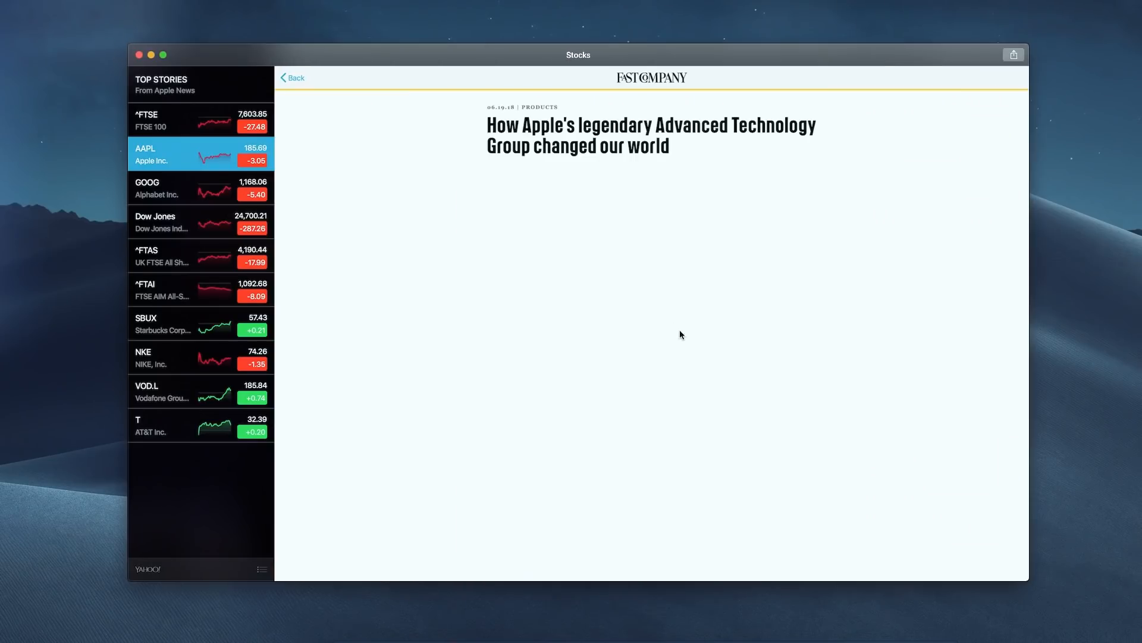
scroll(down, 3)
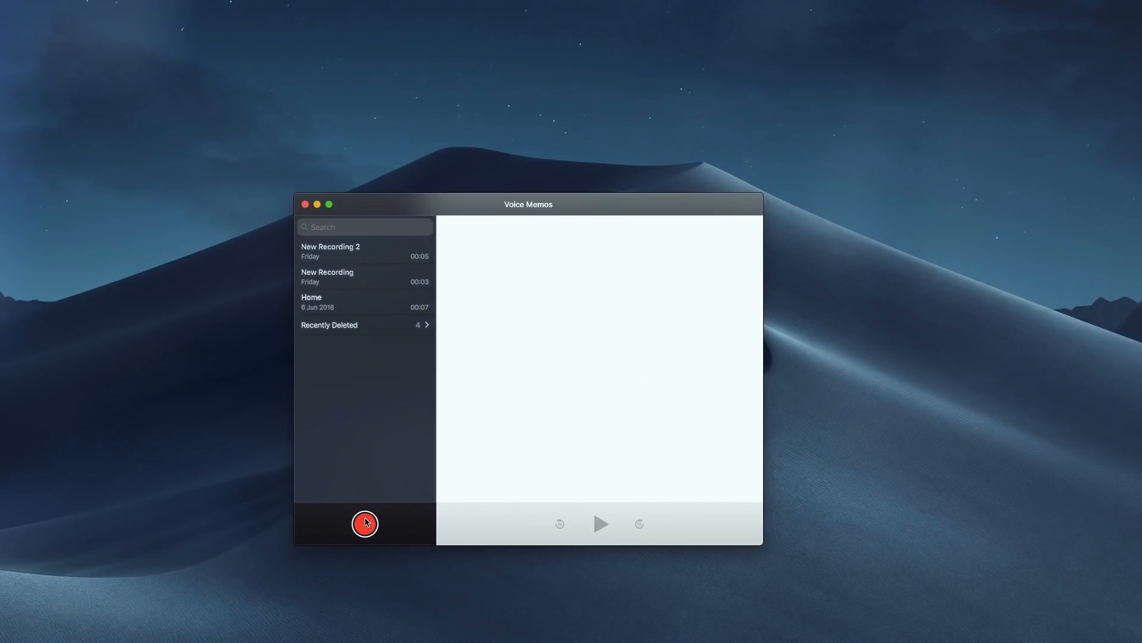
- Start a new voice recording in Voice Memos
click(364, 523)
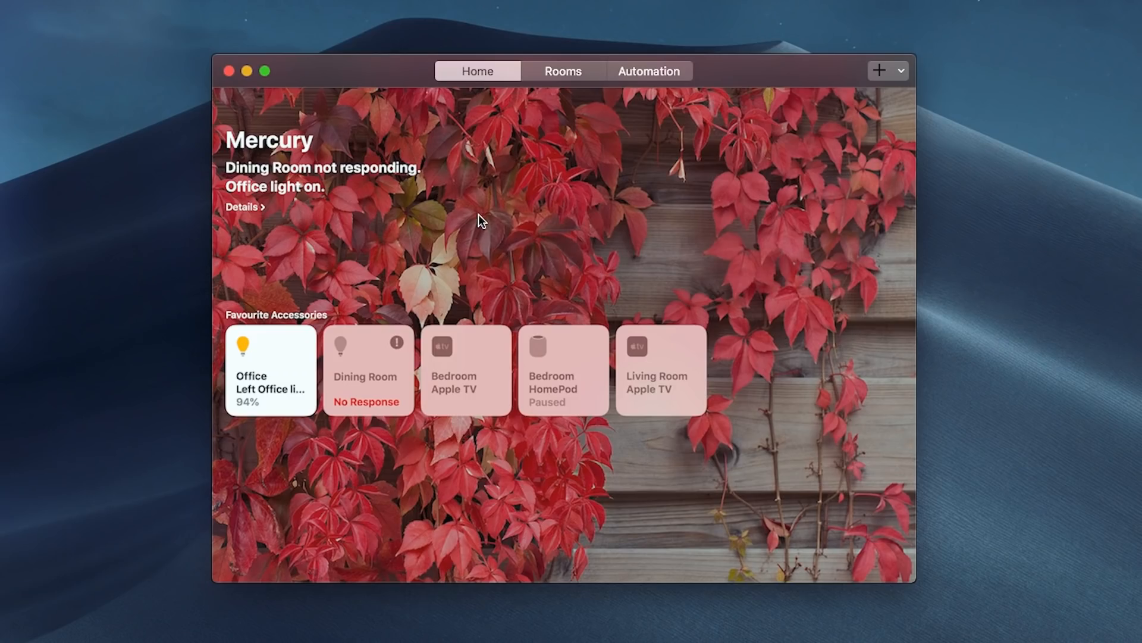
mouse_move(648, 396)
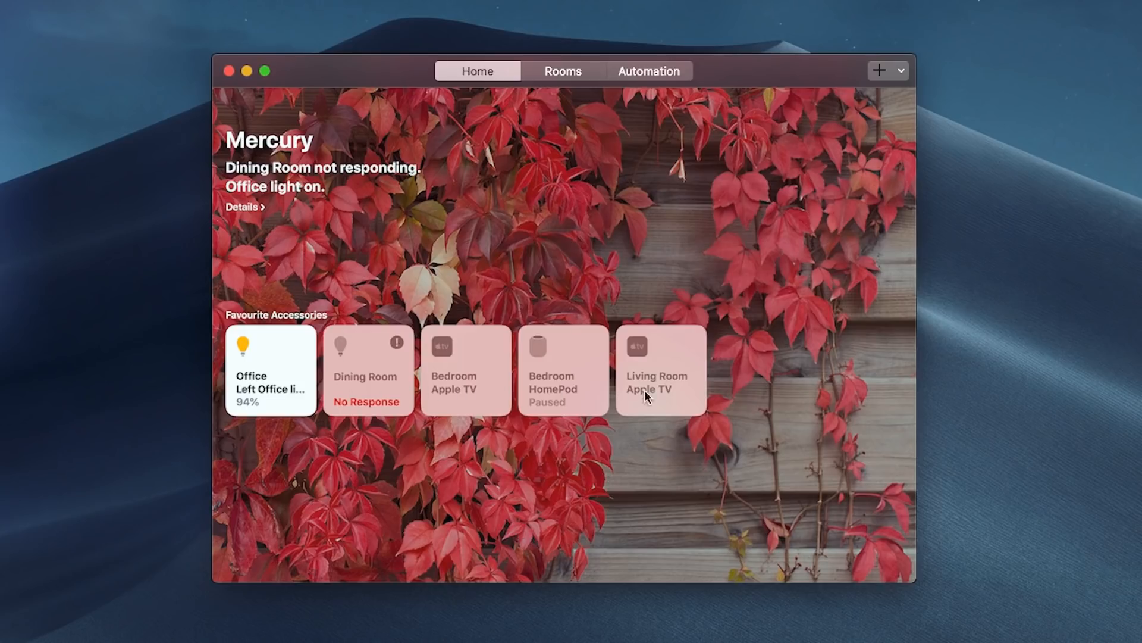
mouse_move(347, 395)
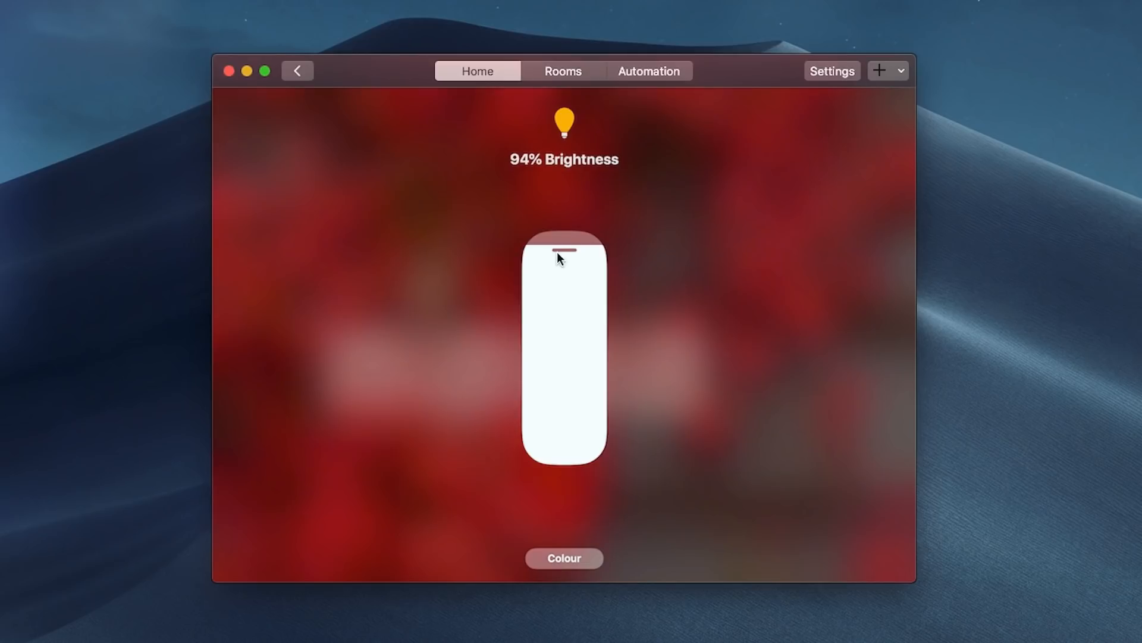
- Lower the Office light to 50% and apply the pale blue colour preset
drag(564, 255, 571, 284)
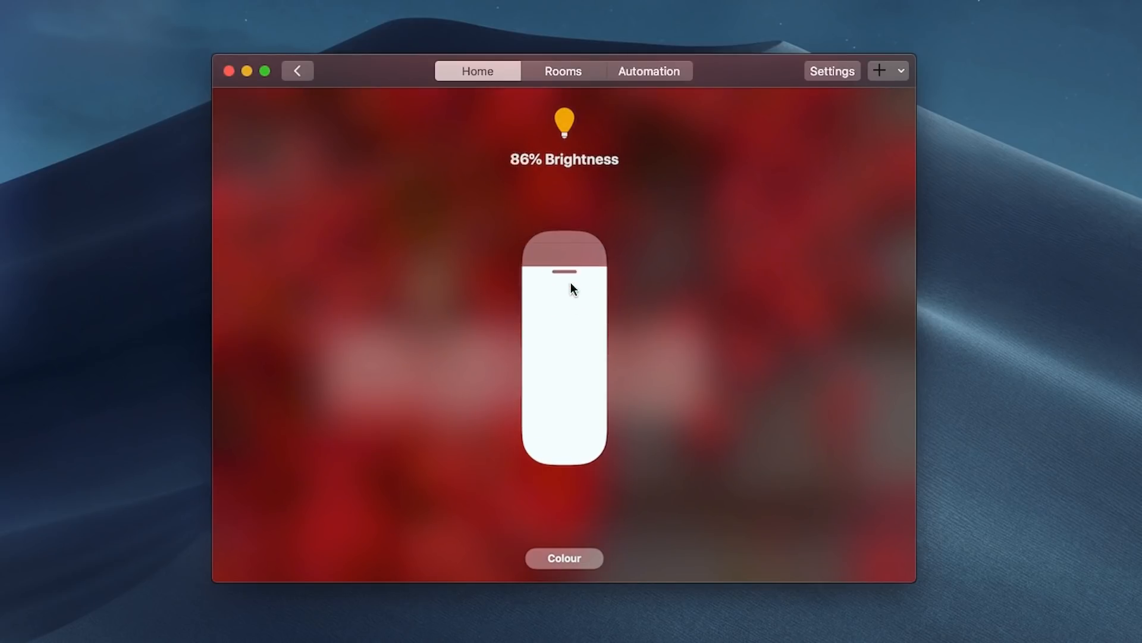
click(564, 558)
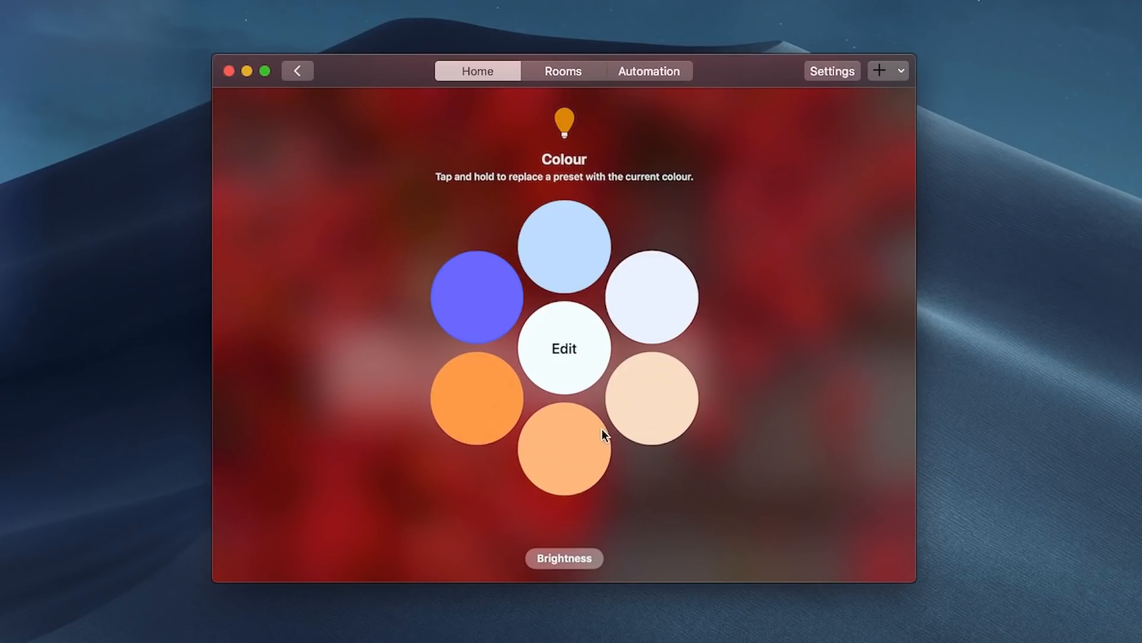
click(477, 297)
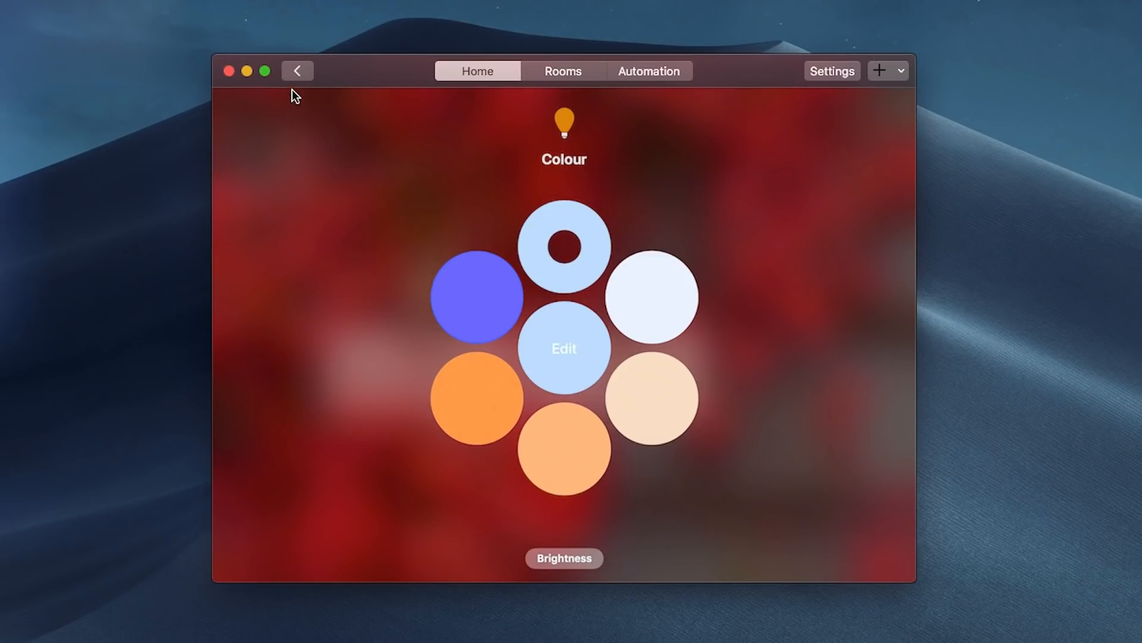
click(297, 71)
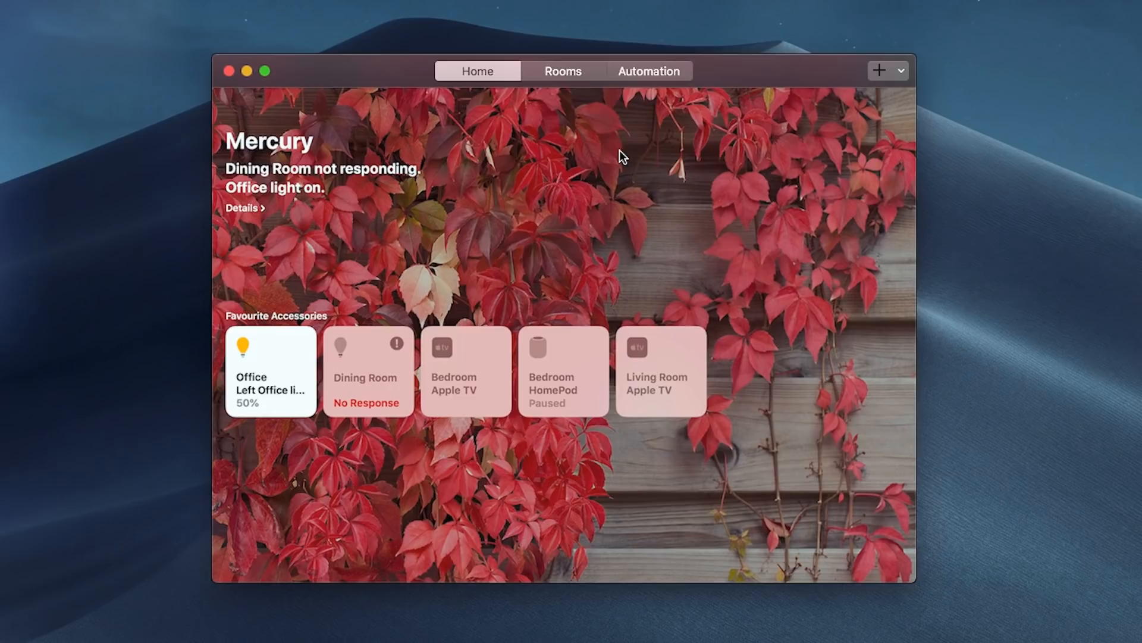
click(562, 71)
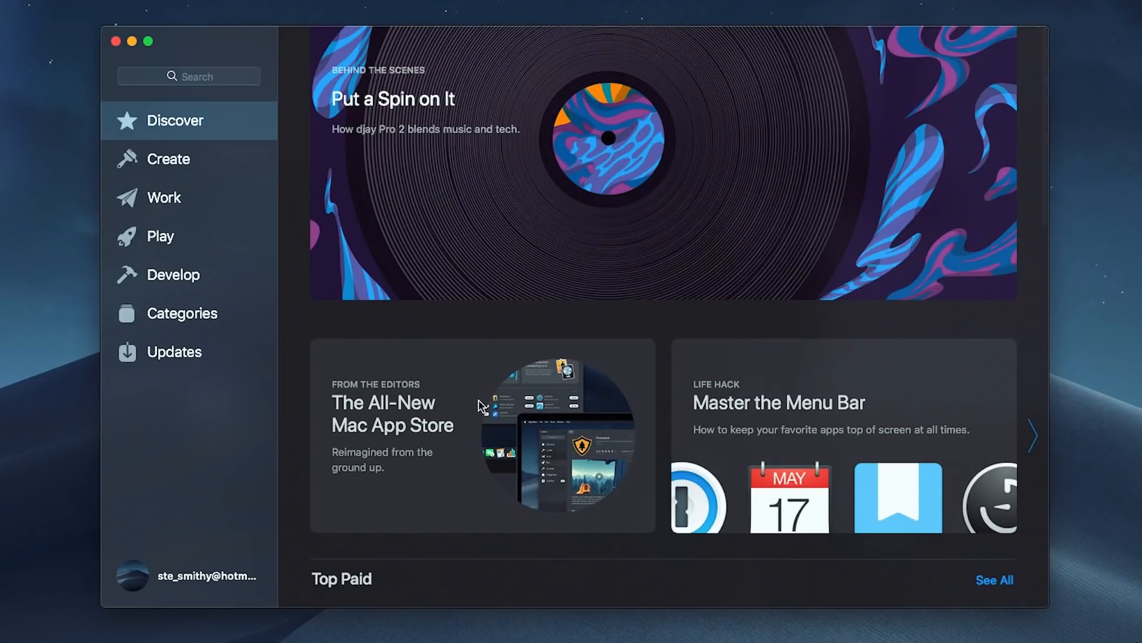
mouse_move(474, 408)
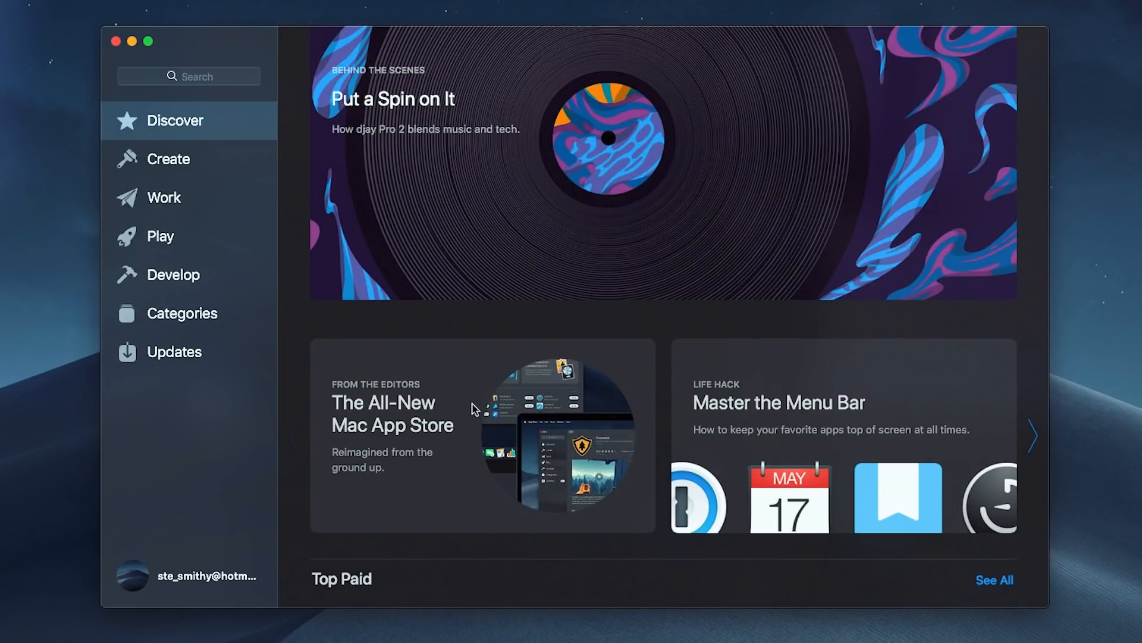
- Browse Develop and Discover, then open 'The All-New Mac App Store' story
scroll(down, 3)
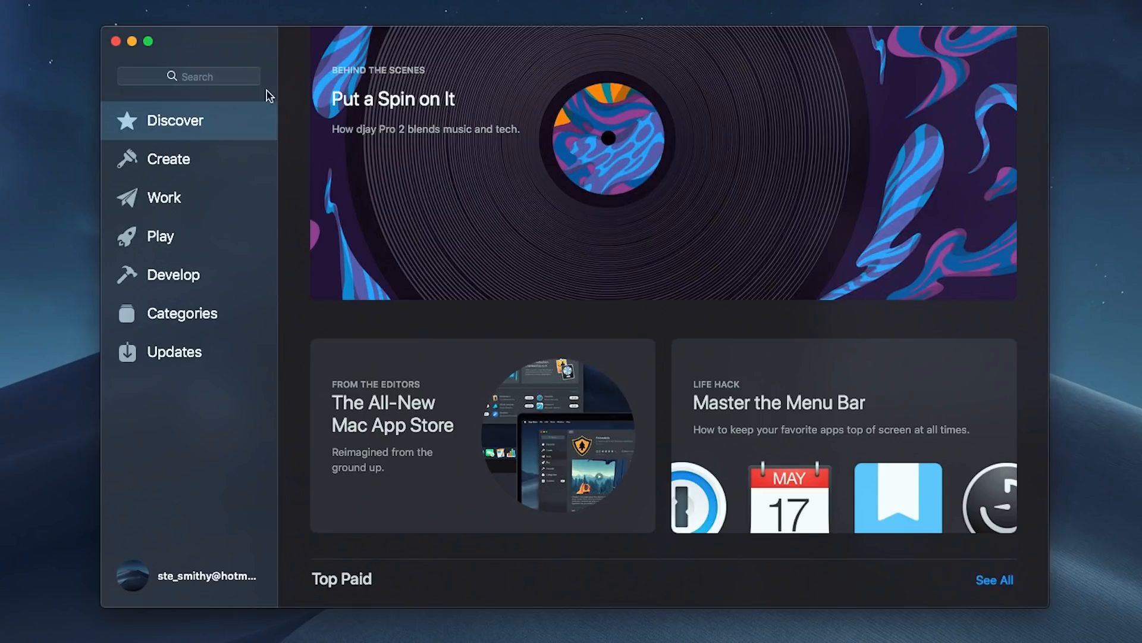
mouse_move(211, 323)
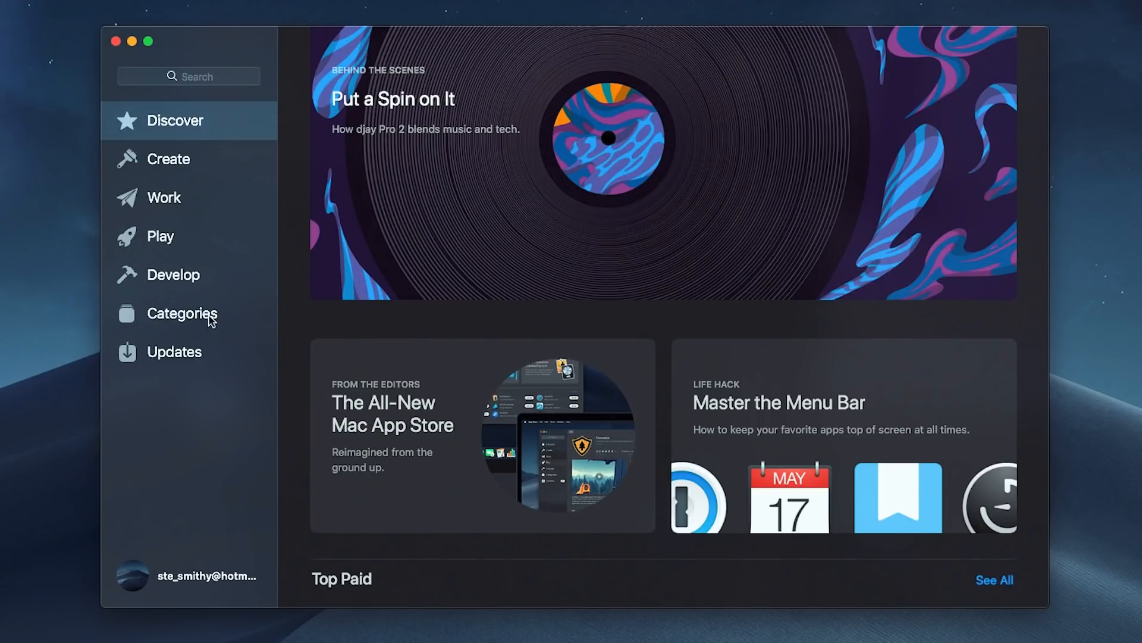
click(173, 275)
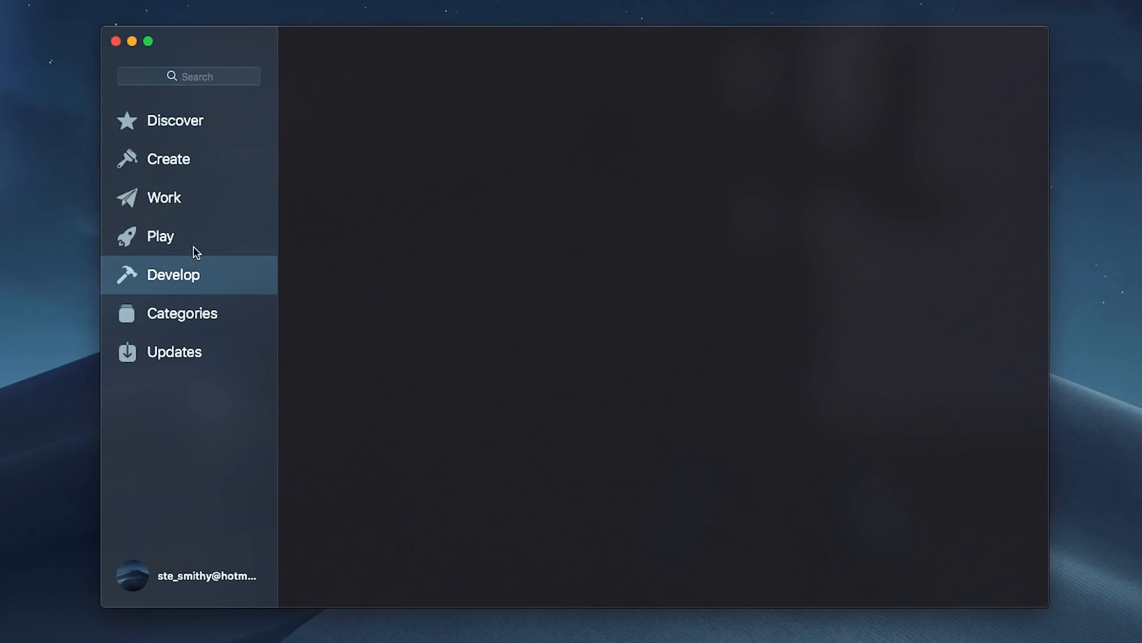
click(175, 120)
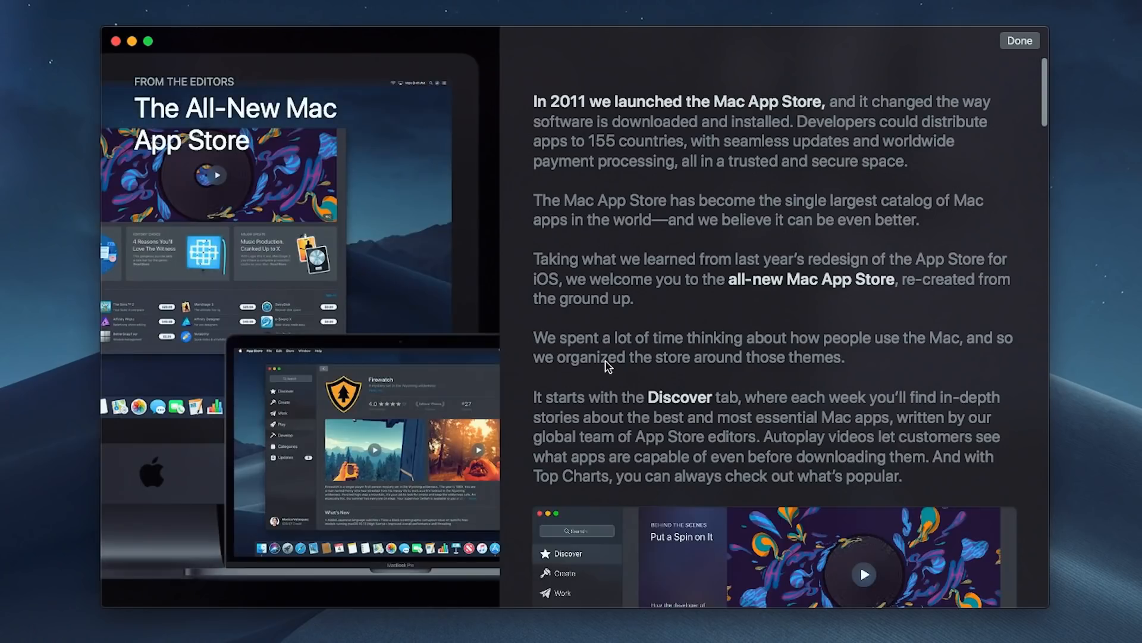
scroll(down, 3)
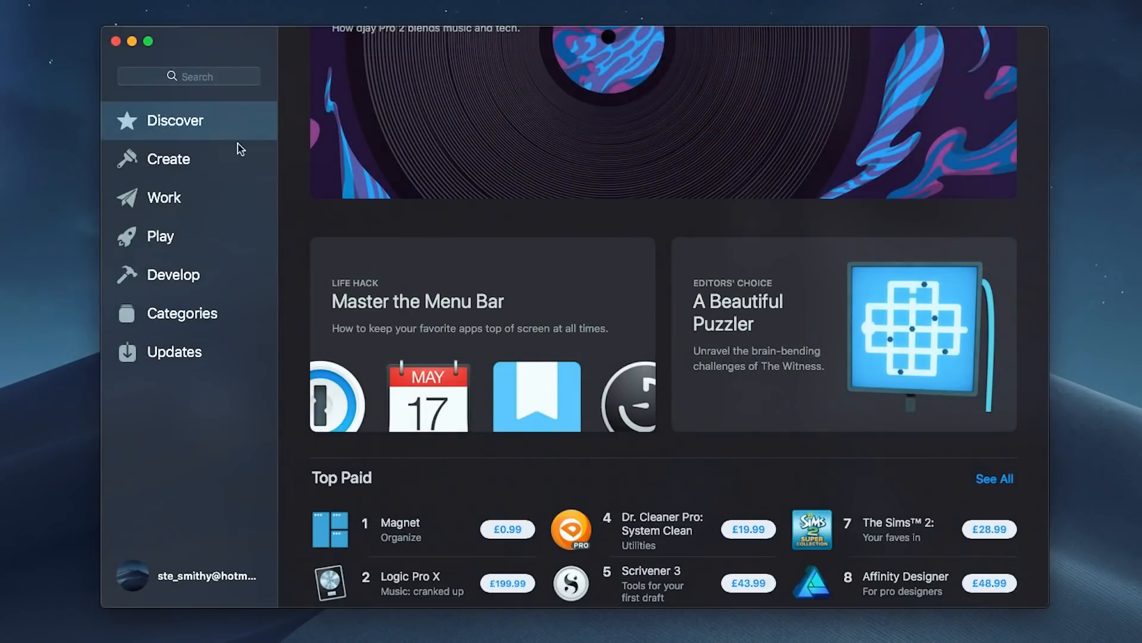
click(173, 352)
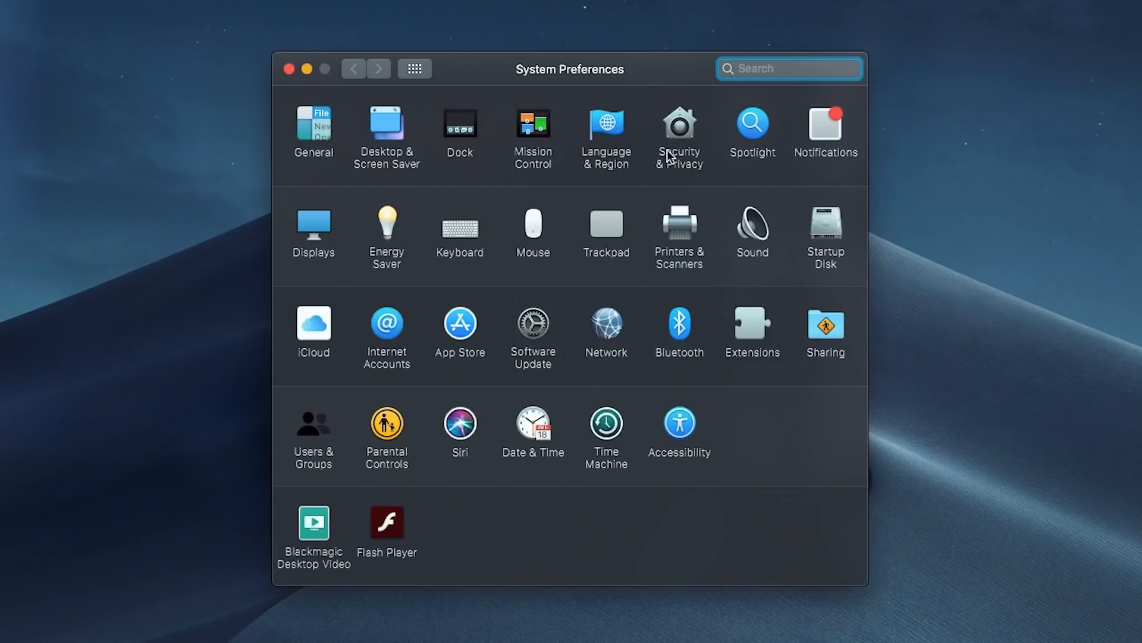
- Check which apps can access Contacts, Camera and Microphone under Security & Privacy
click(679, 121)
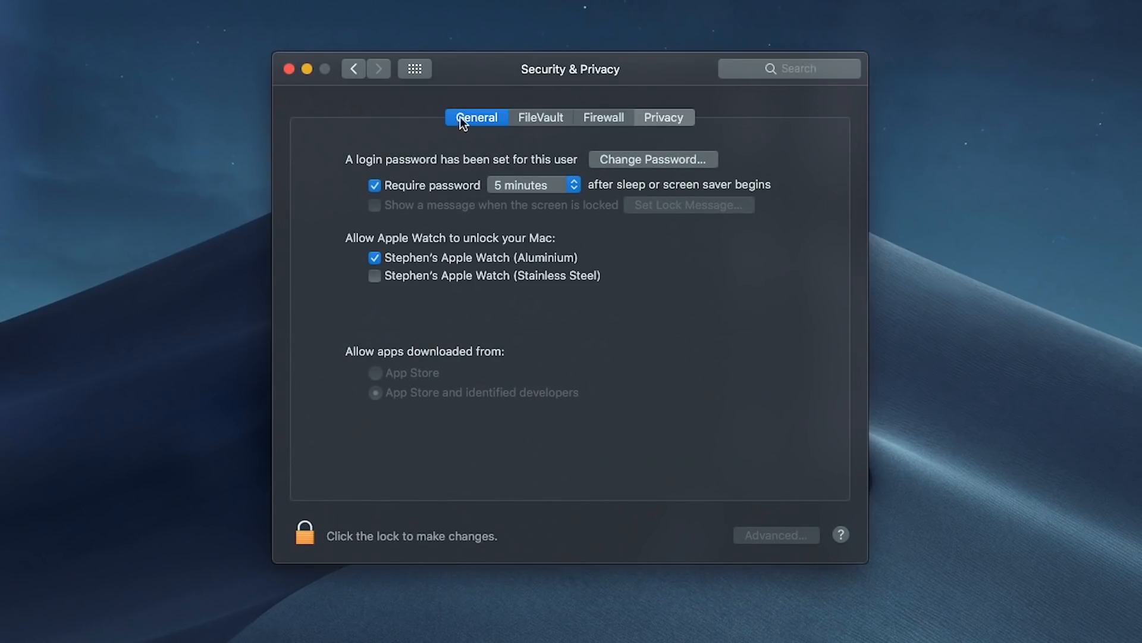
click(663, 117)
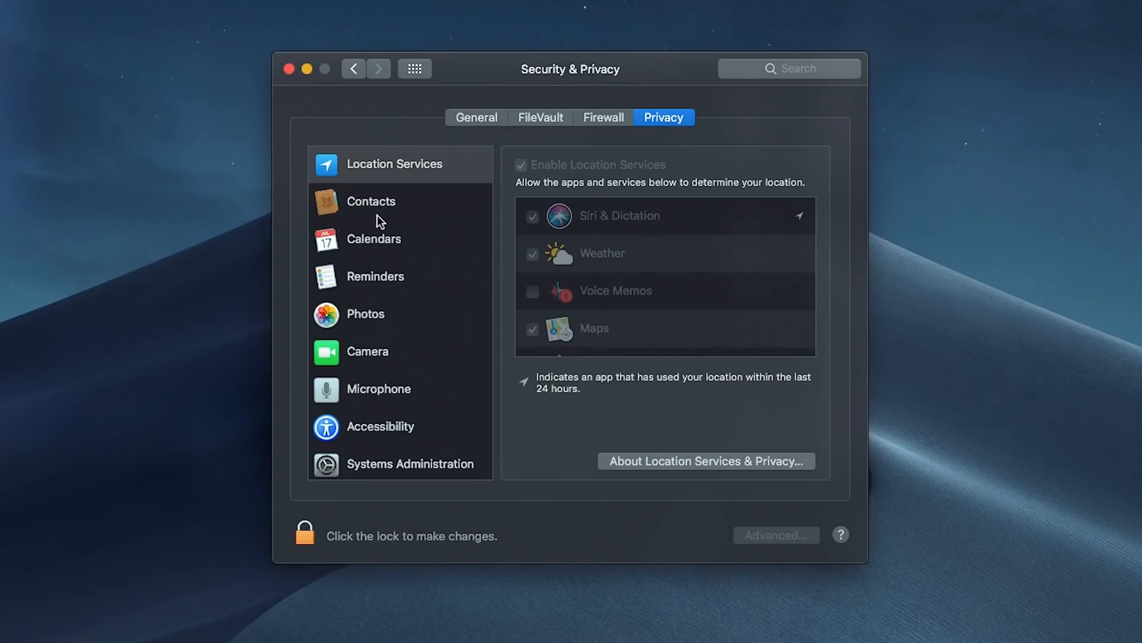
click(370, 201)
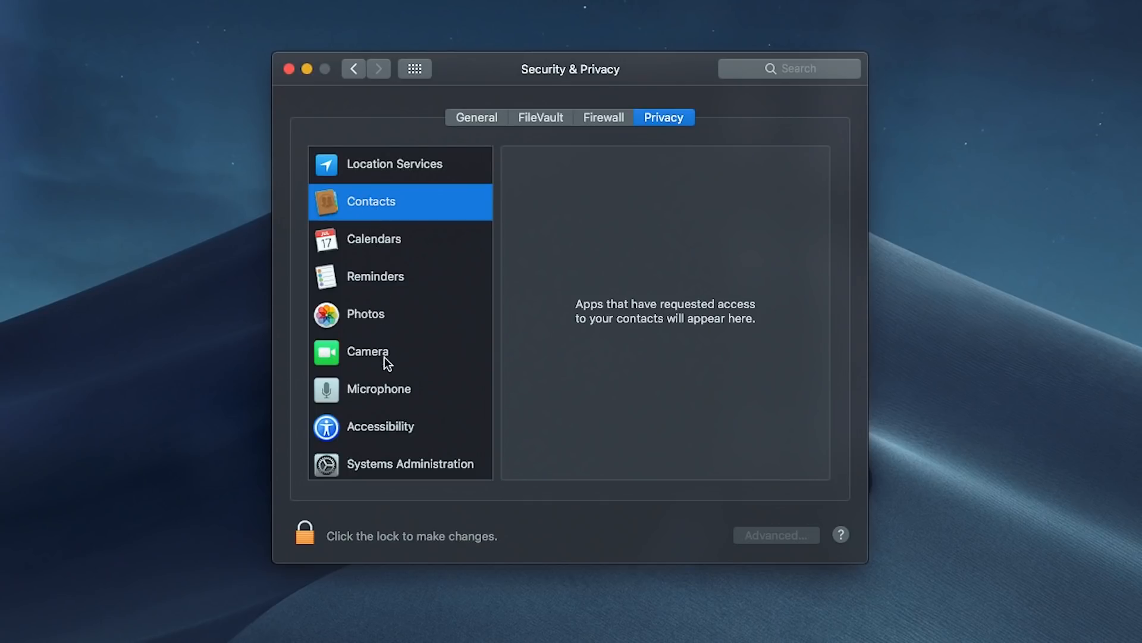
click(367, 351)
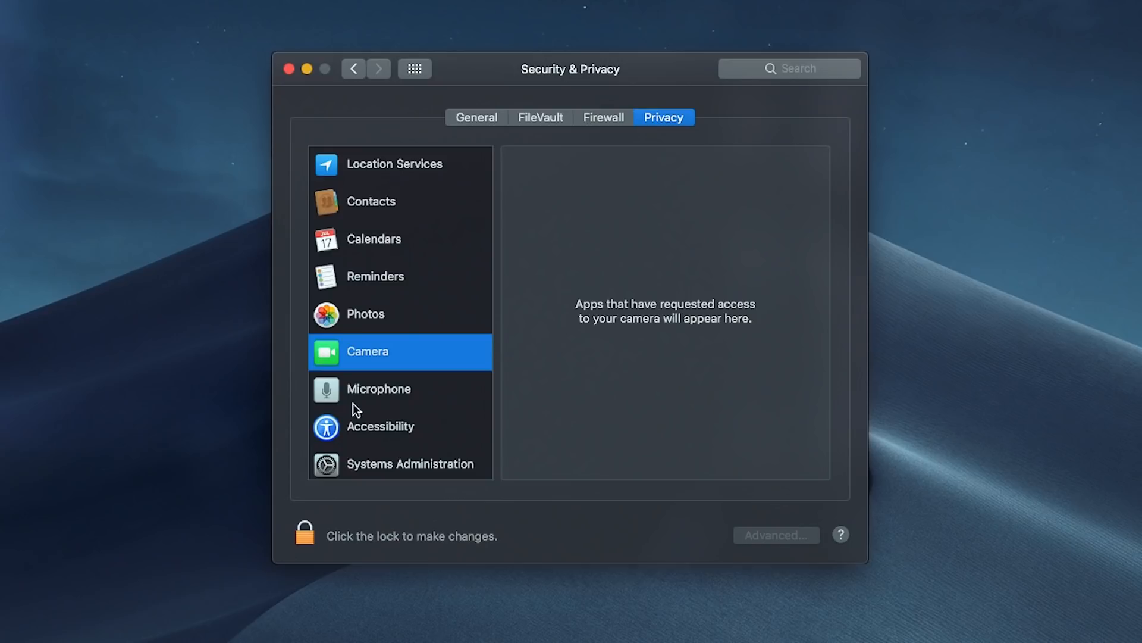
click(379, 388)
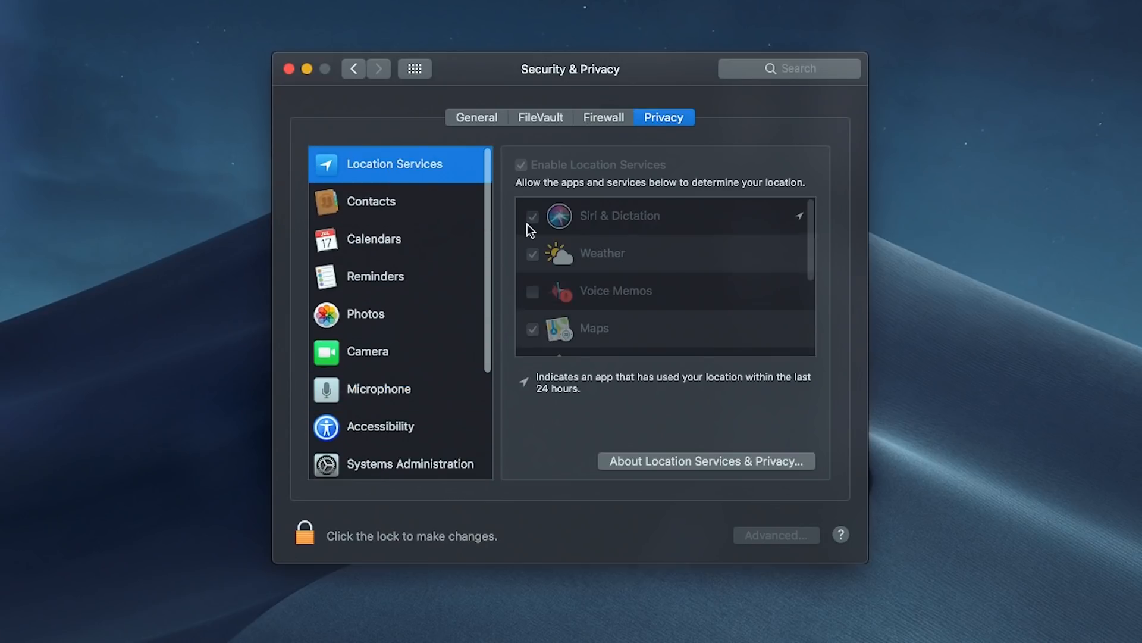
scroll(down, 3)
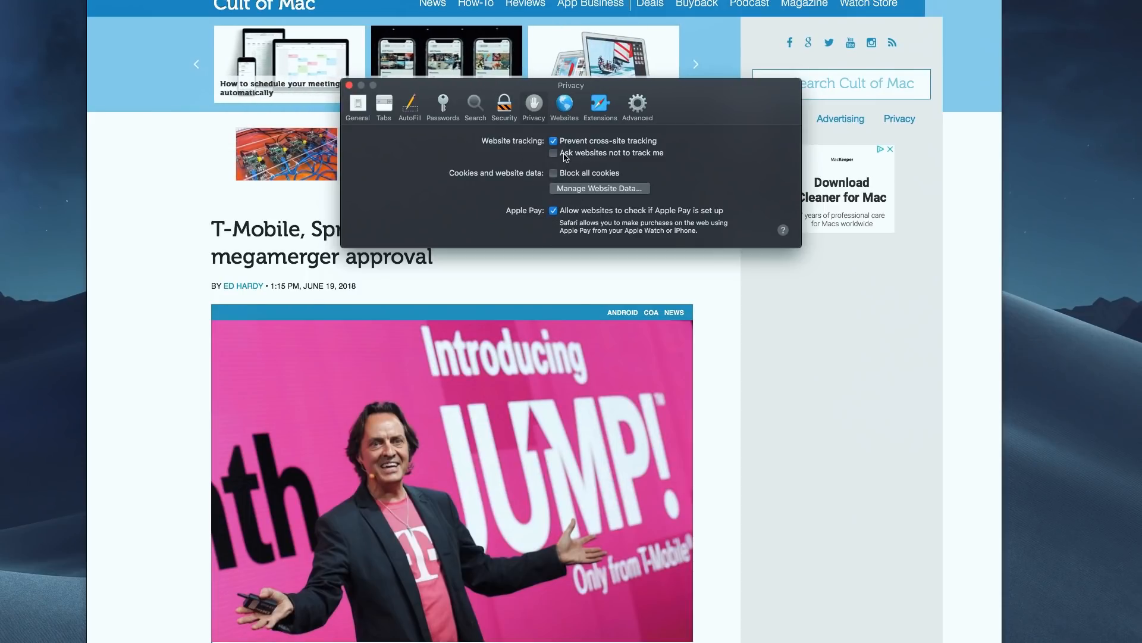
- Check Safari's cross-site tracking option, then like a Facebook post
click(554, 153)
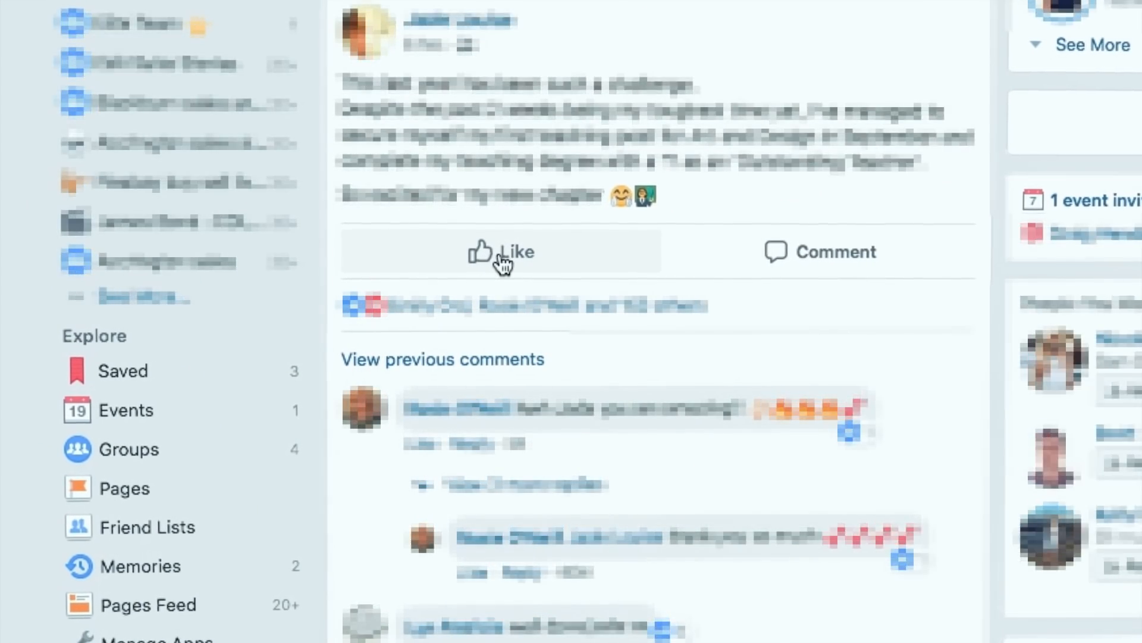
click(501, 250)
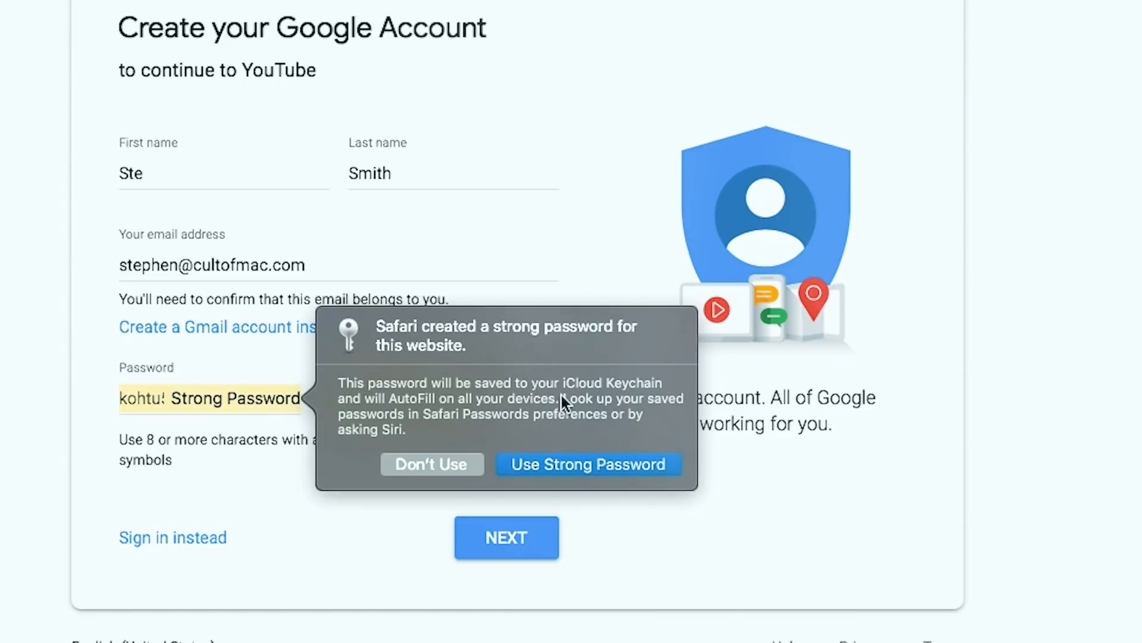
mouse_move(567, 473)
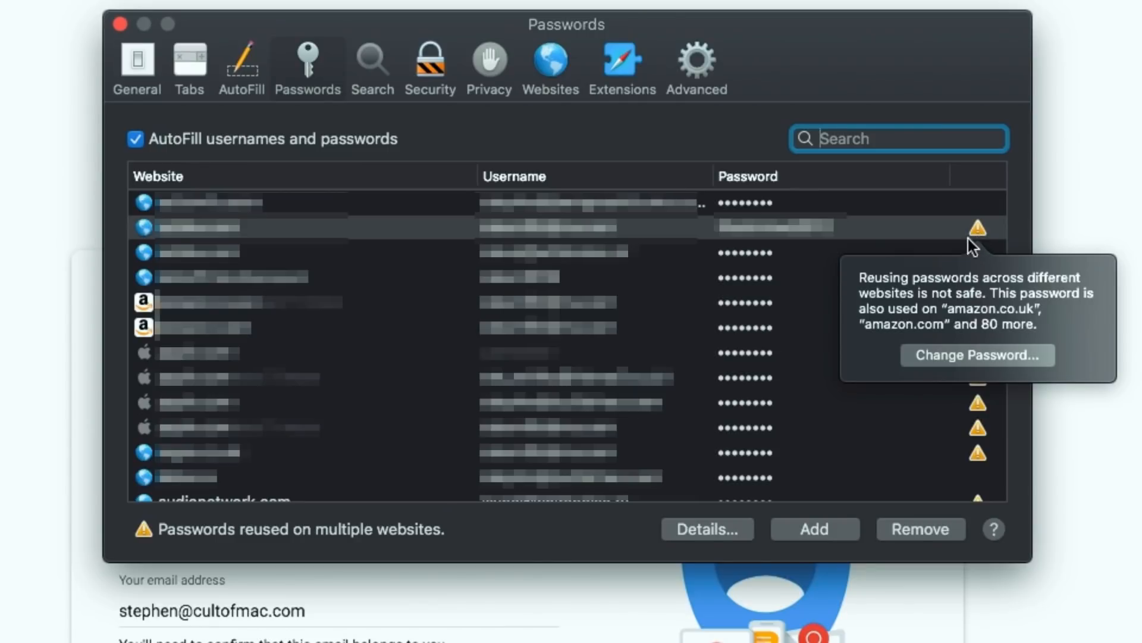
mouse_move(277, 59)
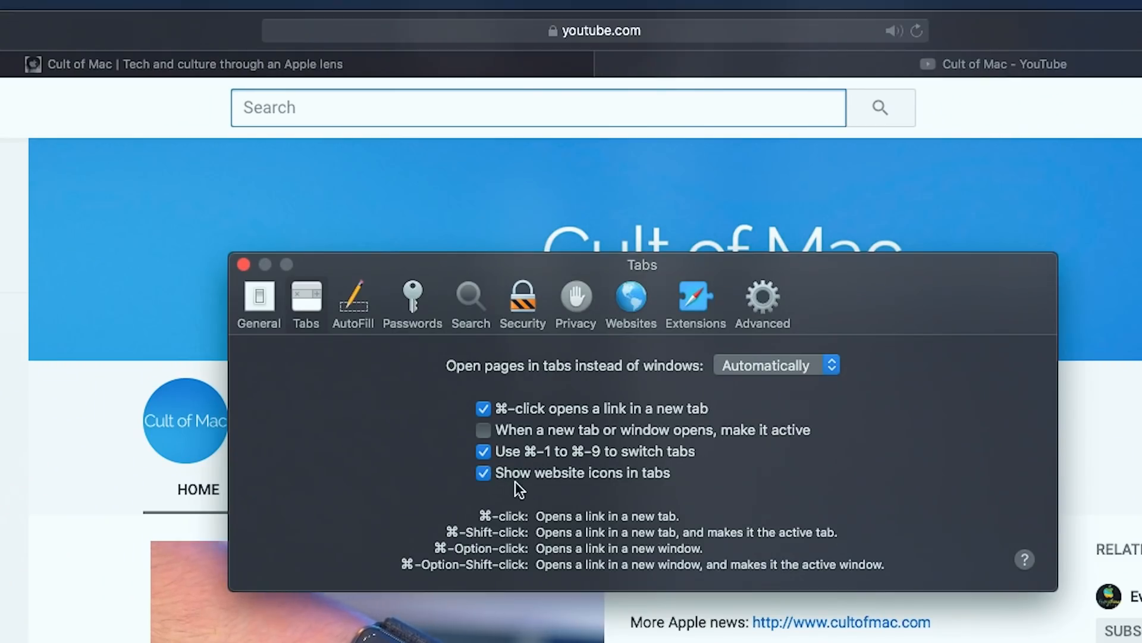
- Enable 'Show website icons in tabs' in Safari preferences
click(244, 264)
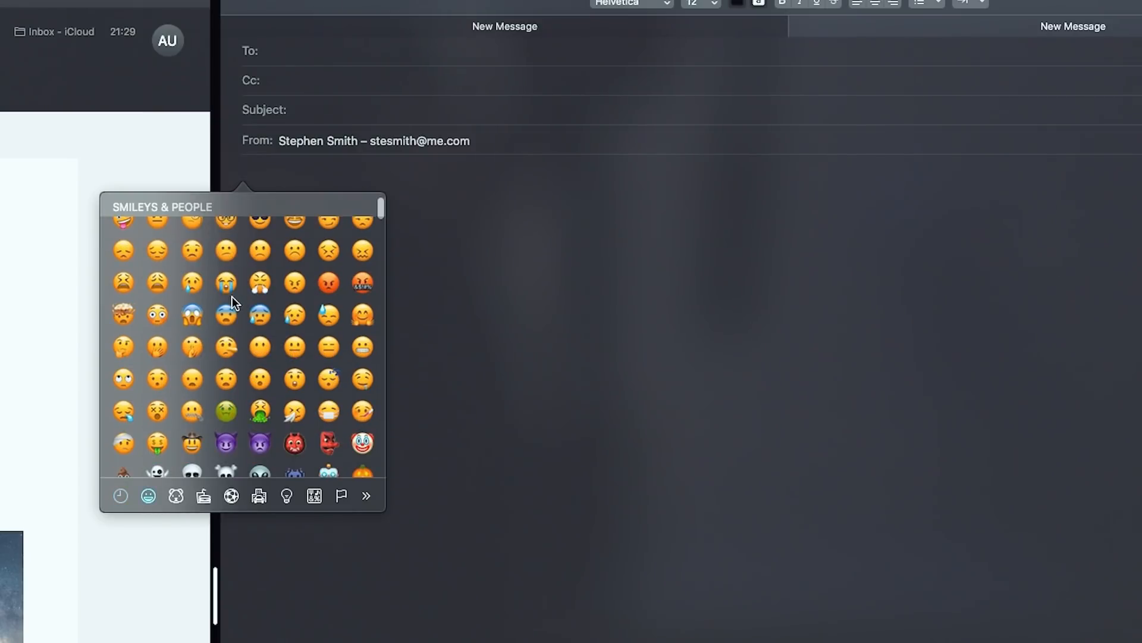
- Scroll the smiley emoji and switch to the Animals & Nature category
scroll(down, 3)
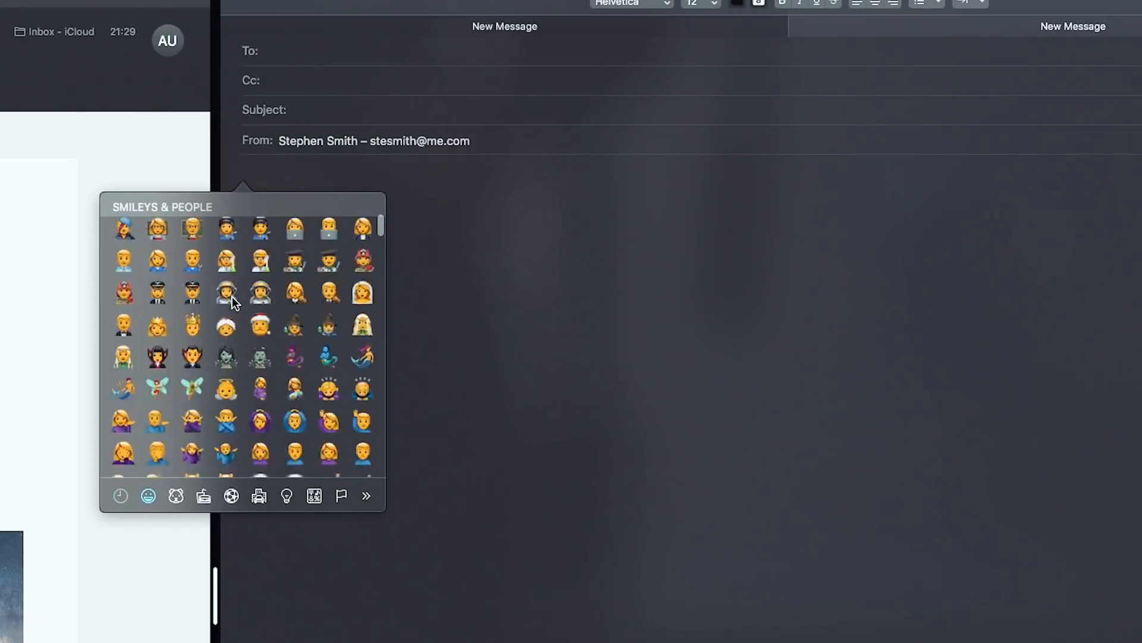
click(175, 496)
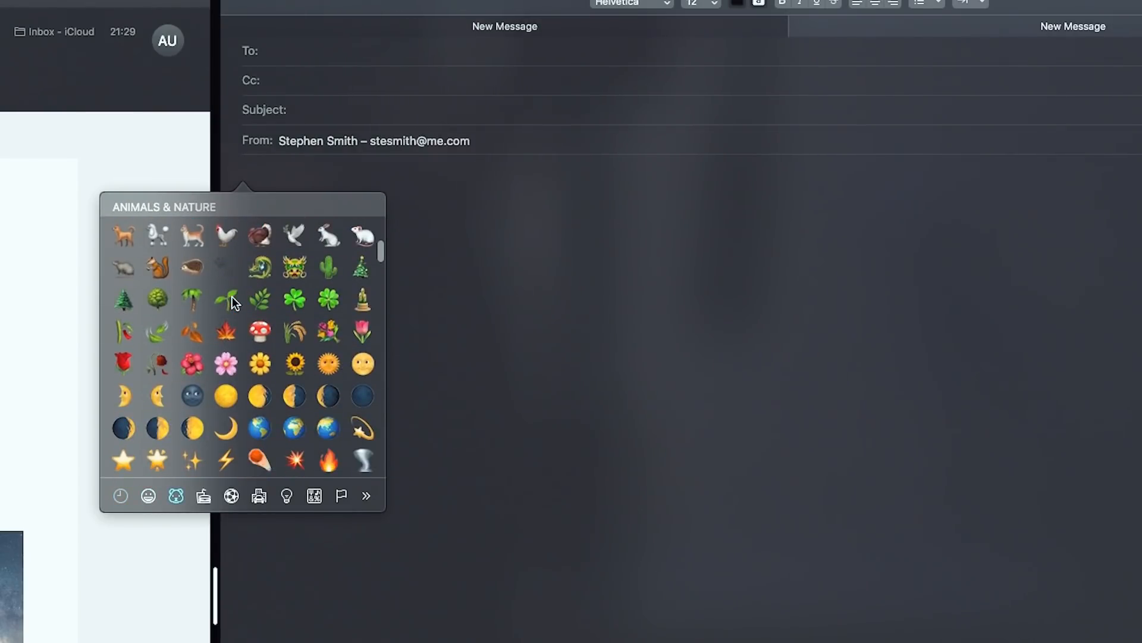
click(1084, 9)
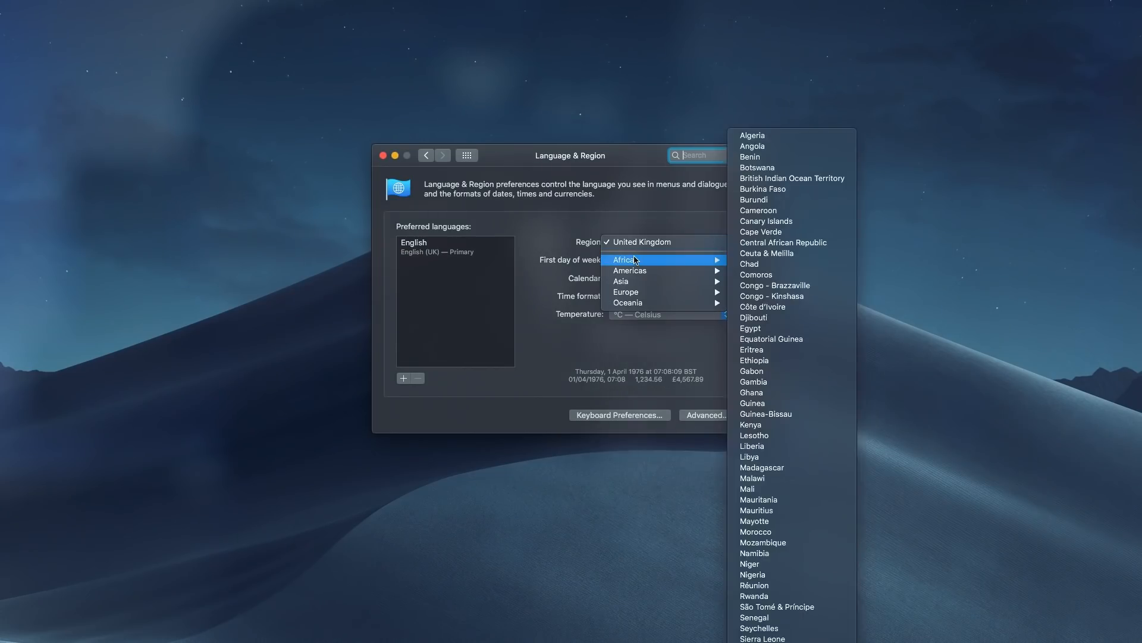
mouse_move(621, 282)
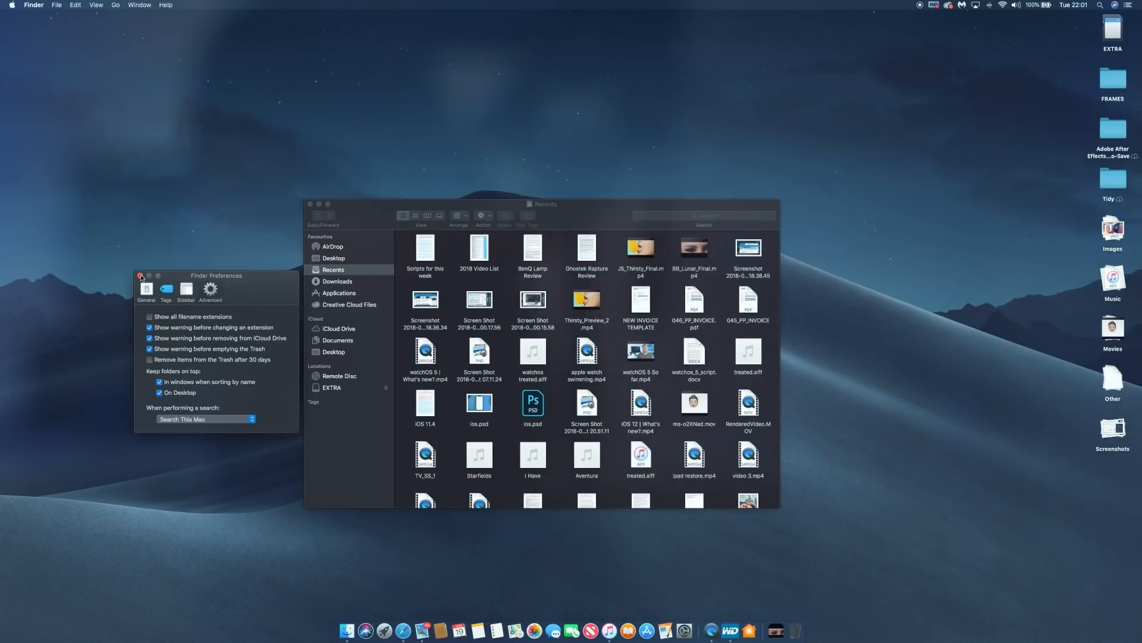
- Close the Finder Preferences window so only the Recents window remains
click(140, 275)
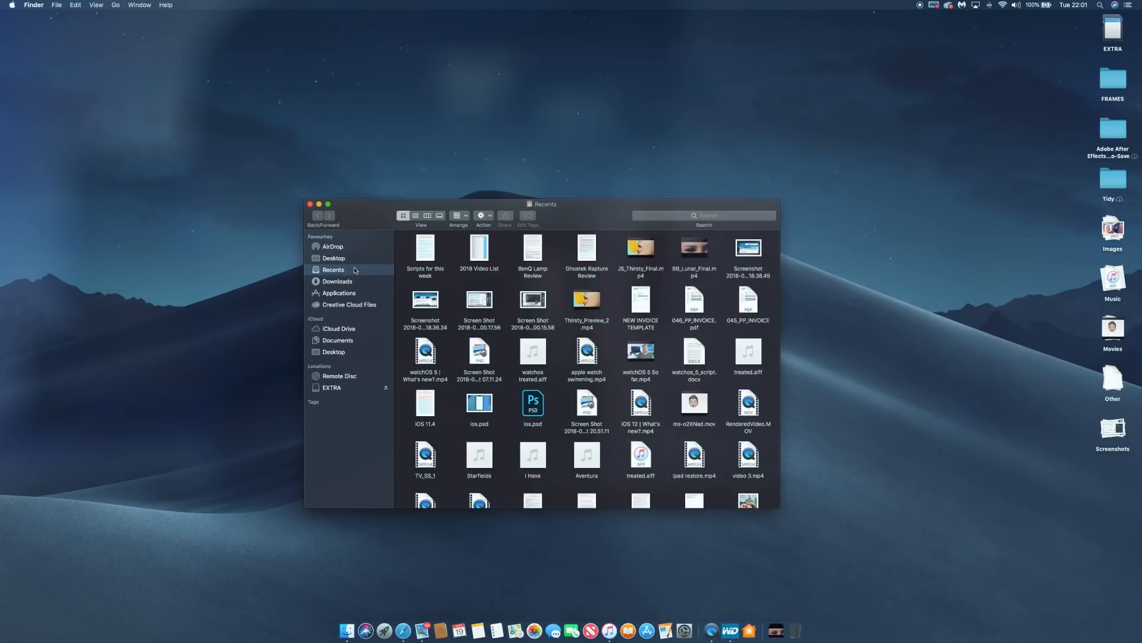